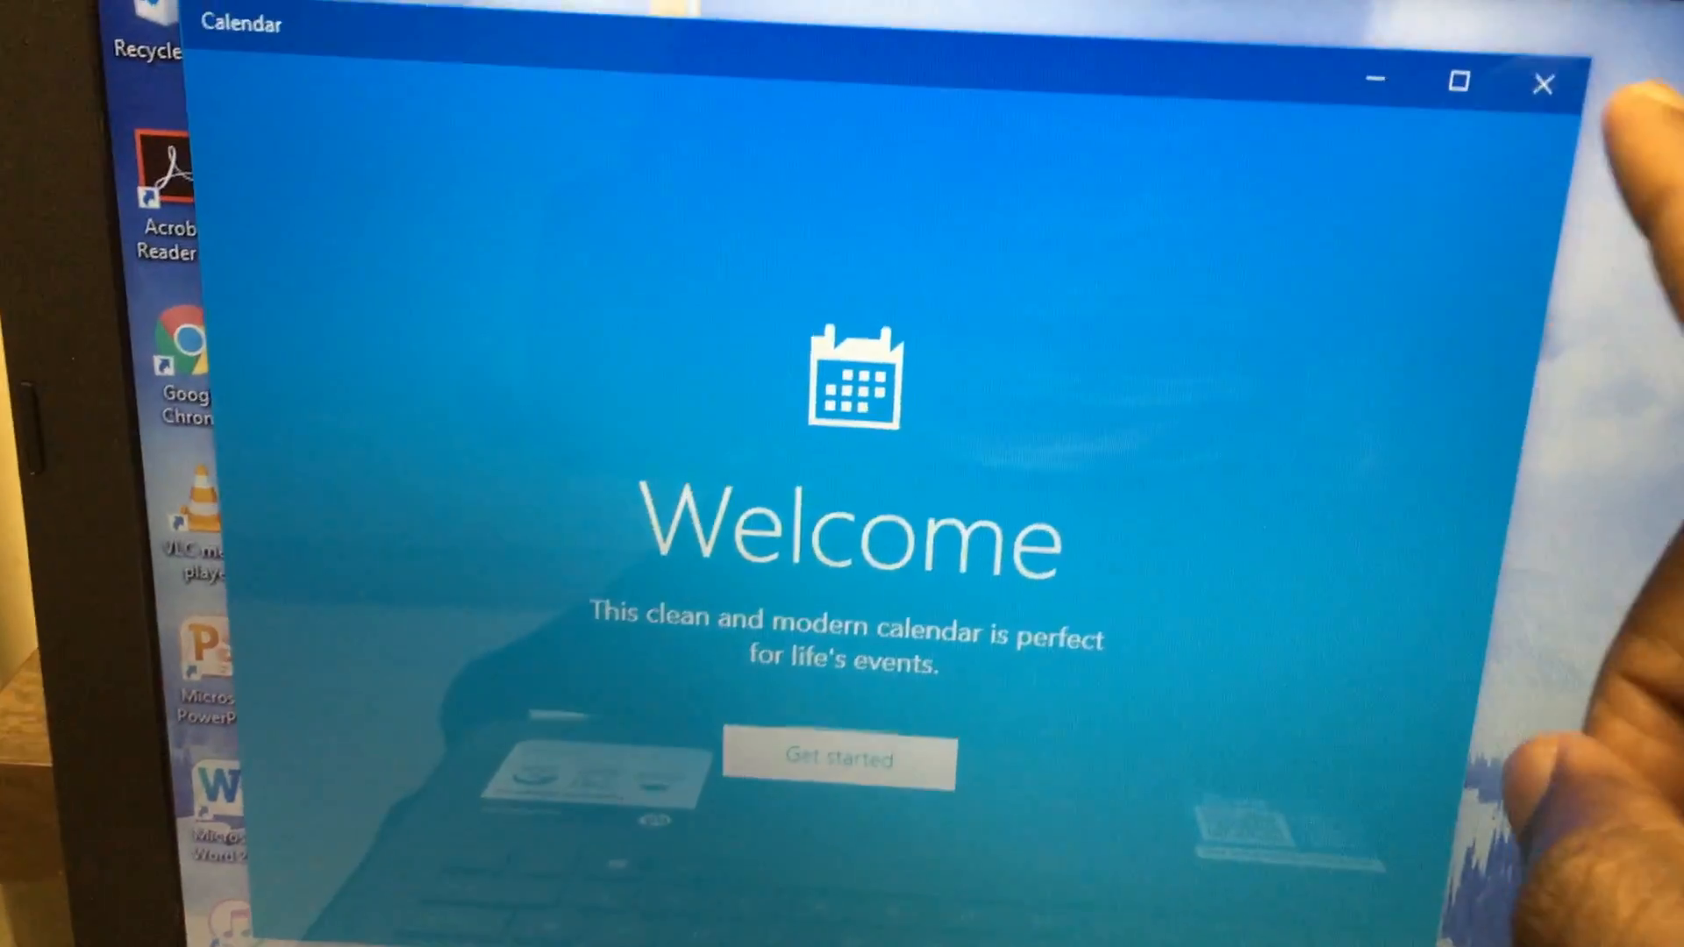
- Close the Calendar app's welcome window to return to the desktop
left_click(1545, 82)
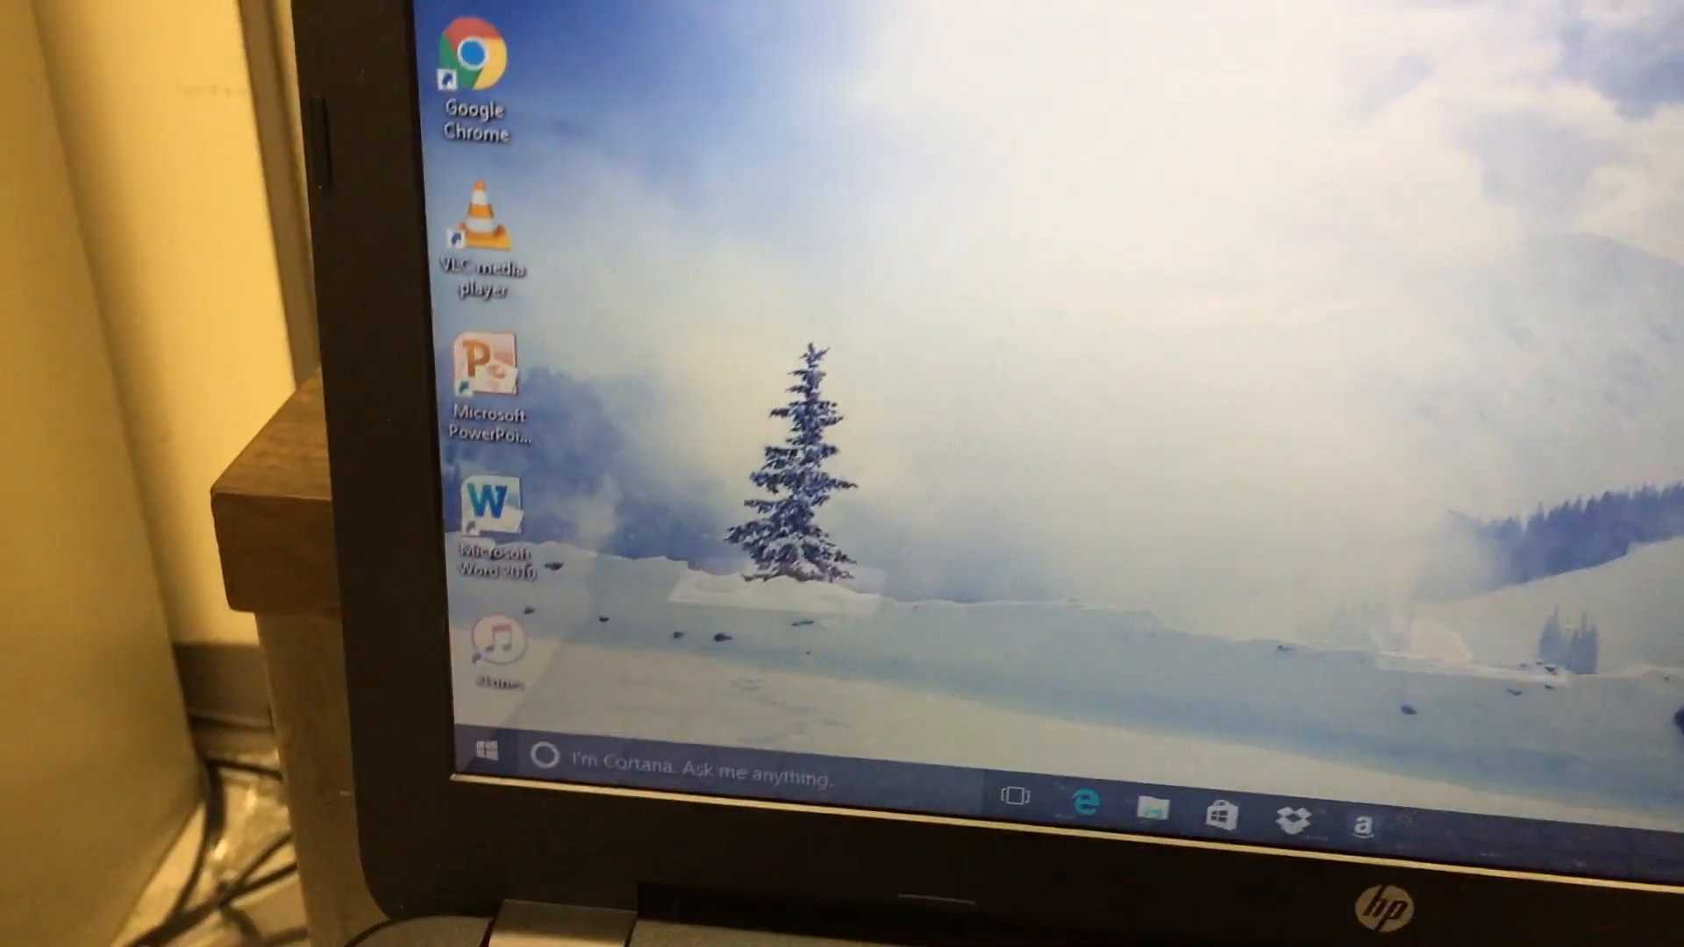
- Open the Windows Start menu to reach the Power button
left_click(485, 748)
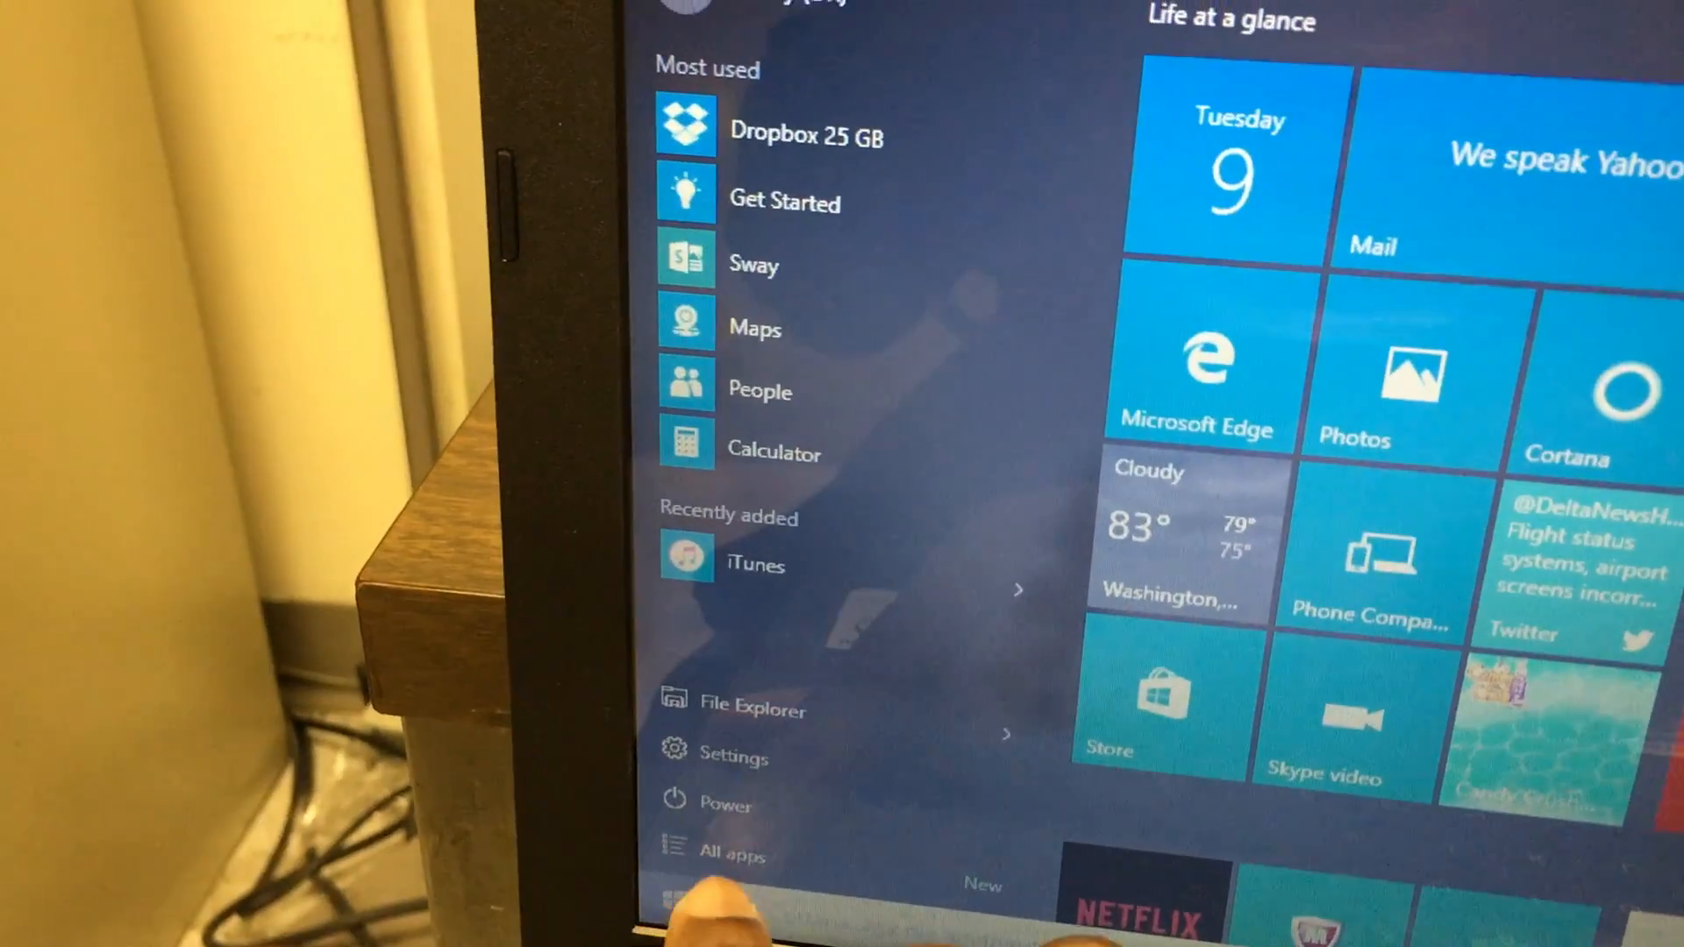